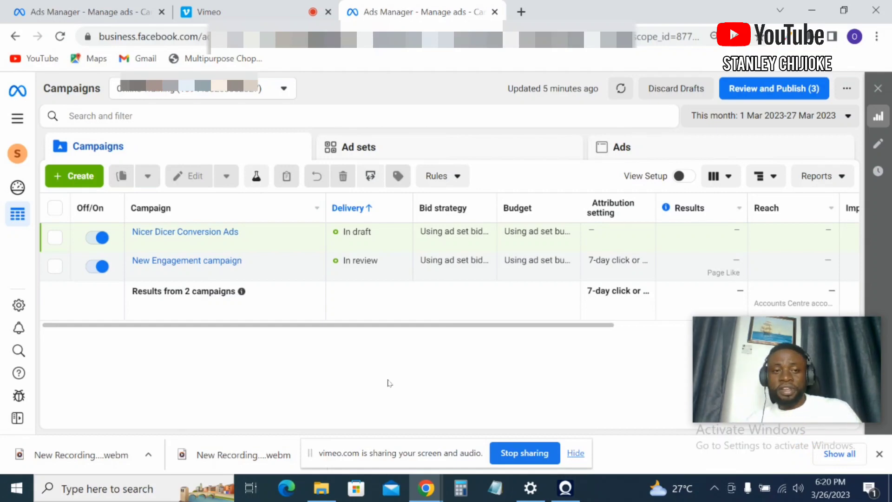
mouse_move(308, 346)
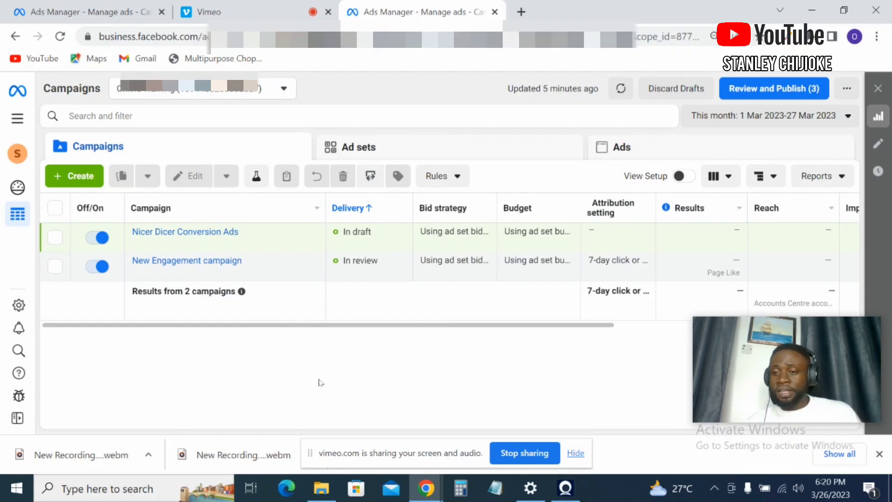
mouse_move(321, 379)
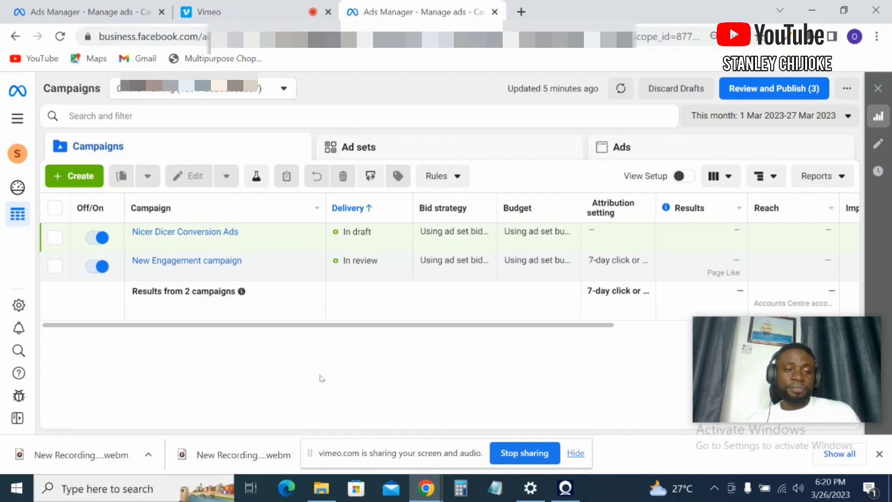
mouse_move(153, 382)
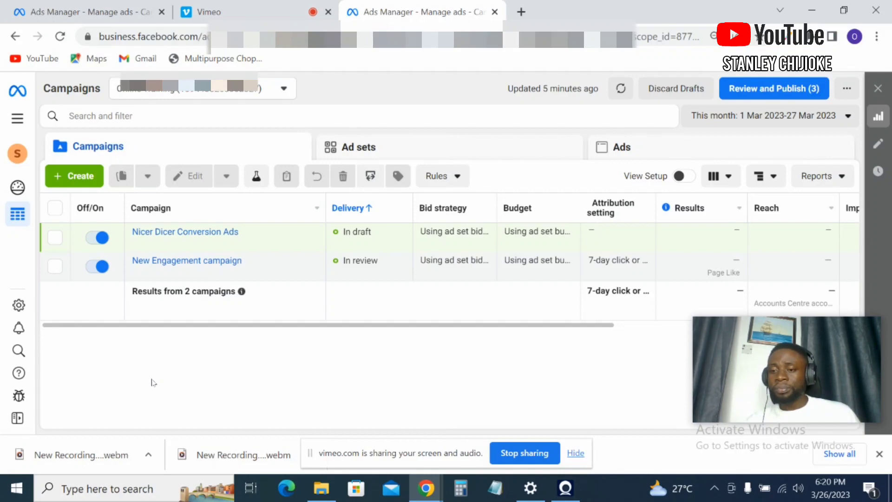
mouse_move(12, 174)
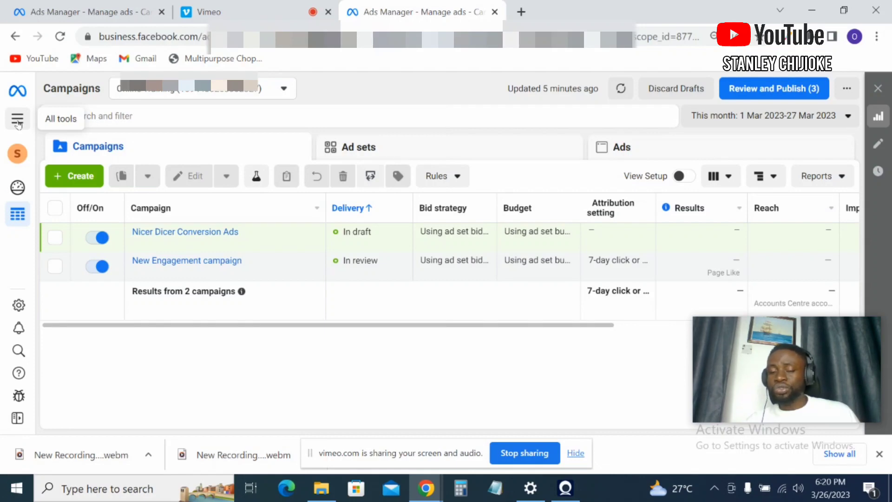
Go from the All tools menu to Billing, showing the ₦999.99 prepaid balance.
click(17, 119)
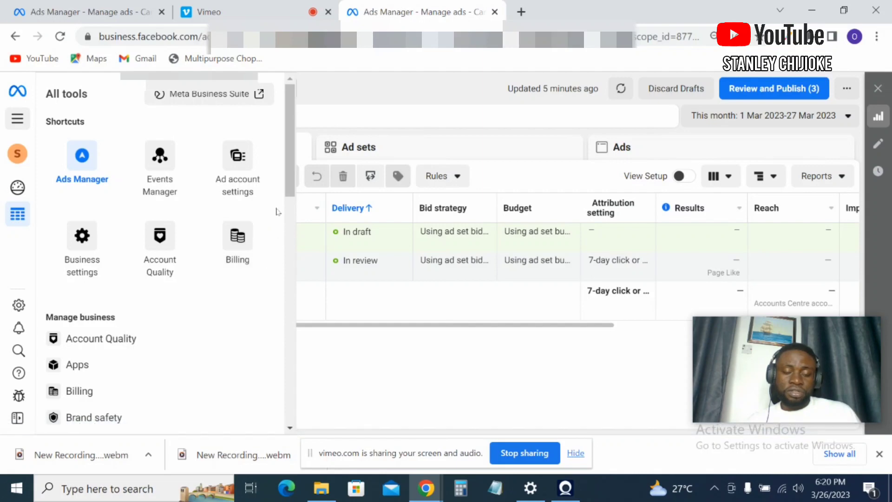
mouse_move(101, 338)
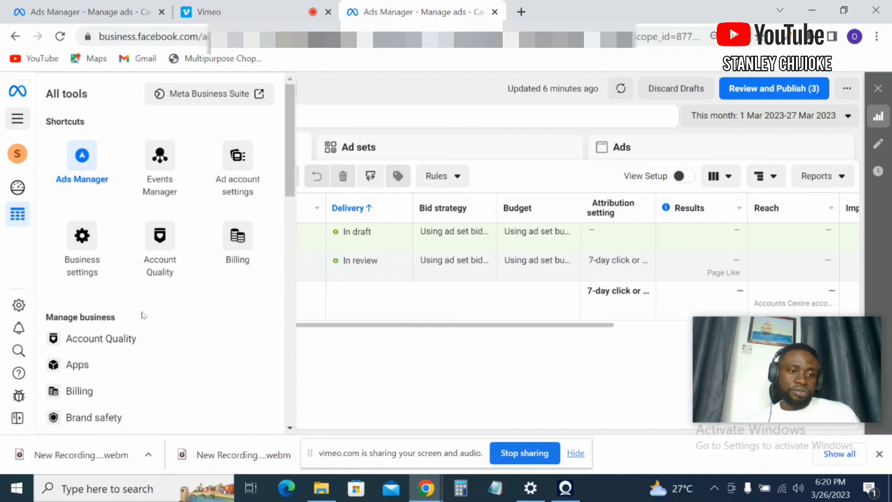
mouse_move(77, 364)
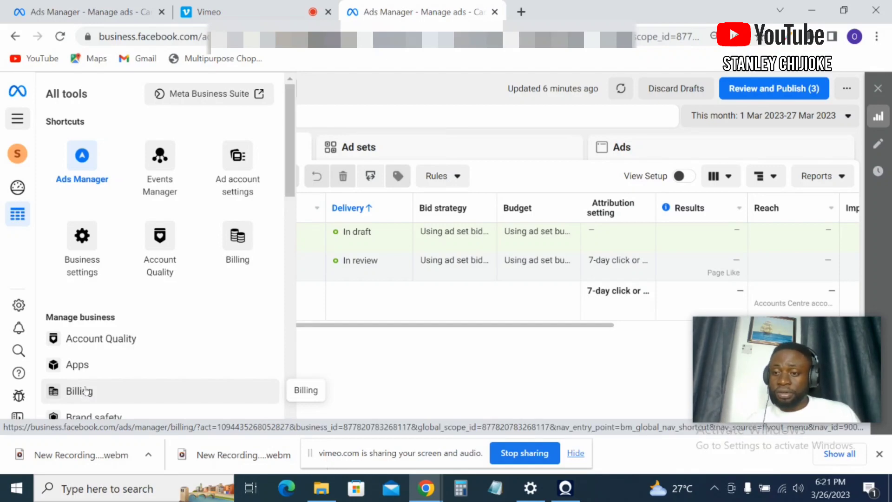
click(237, 235)
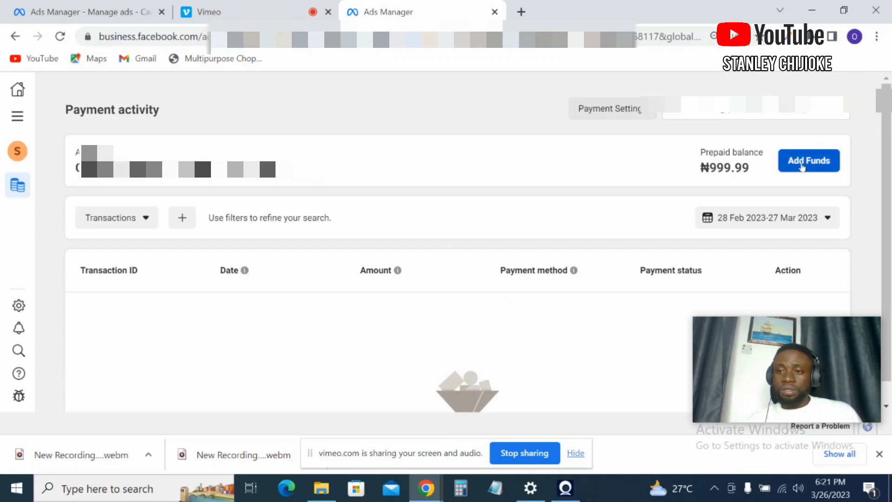
Start an Add Funds top-up for the prepaid balance.
click(809, 161)
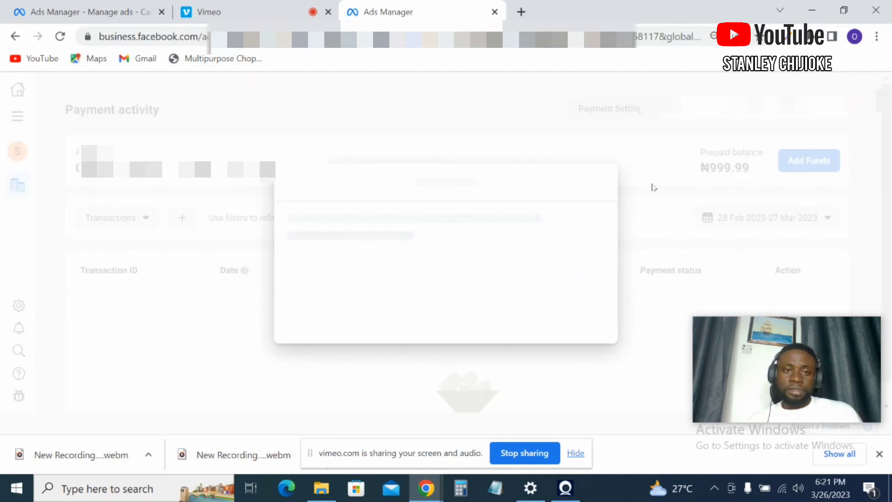
mouse_move(569, 195)
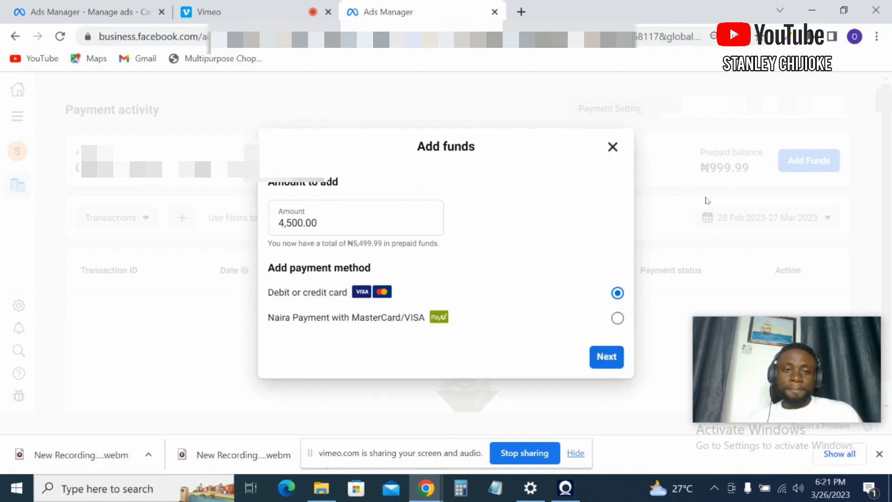
mouse_move(716, 184)
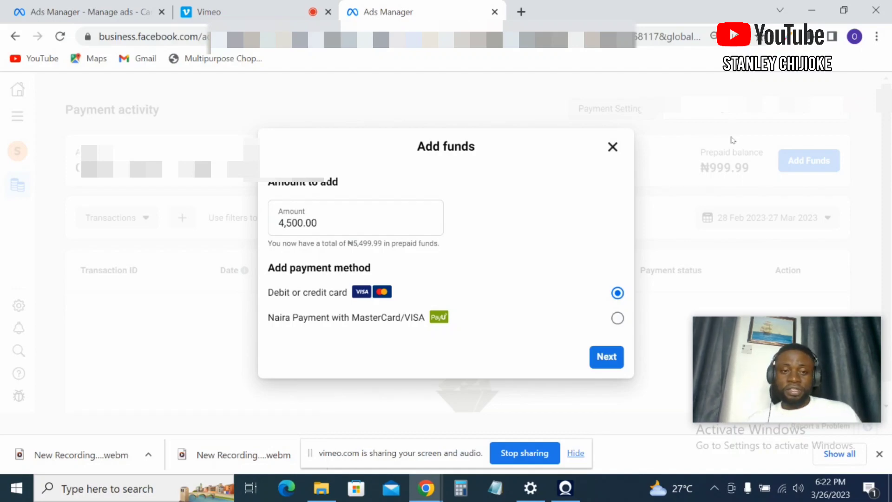
mouse_move(310, 245)
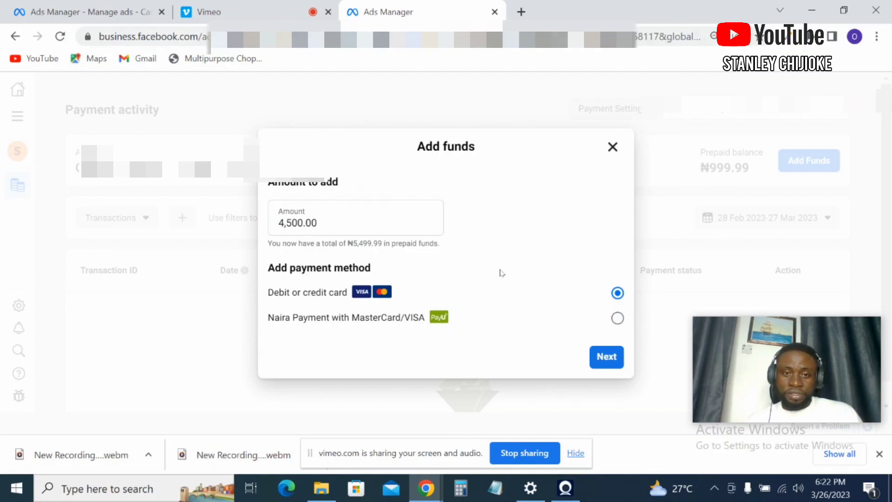
mouse_move(353, 255)
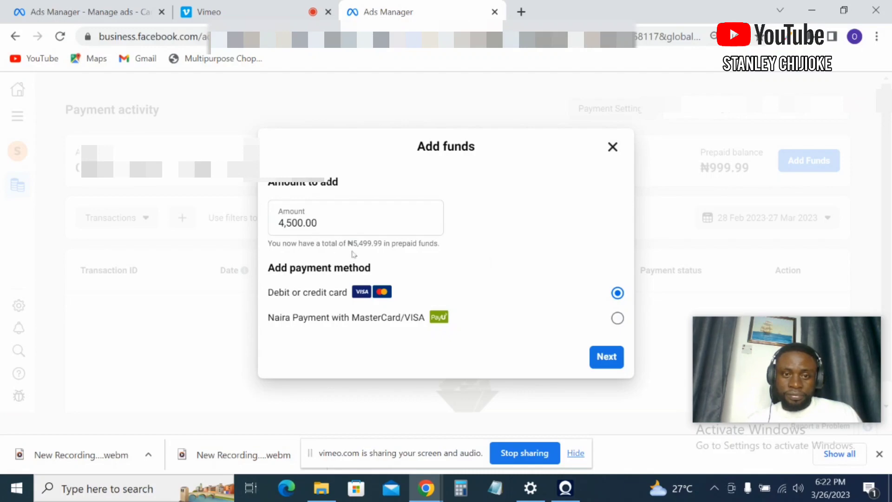
mouse_move(473, 209)
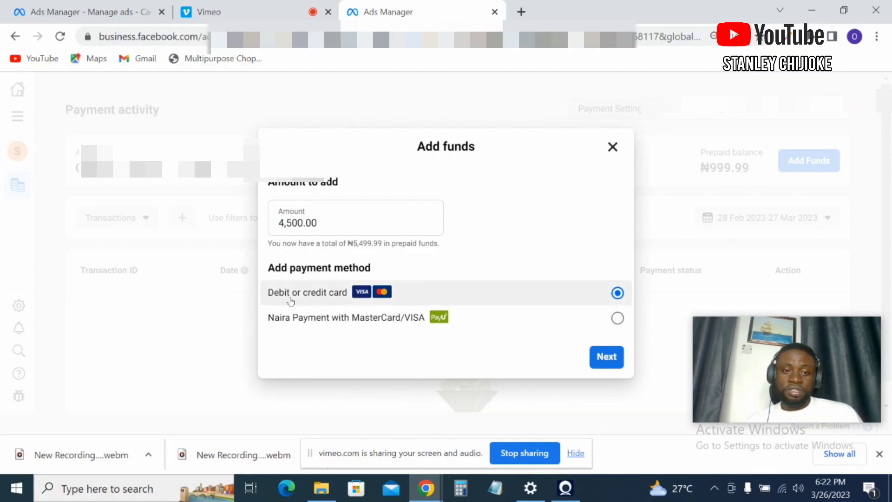
mouse_move(415, 291)
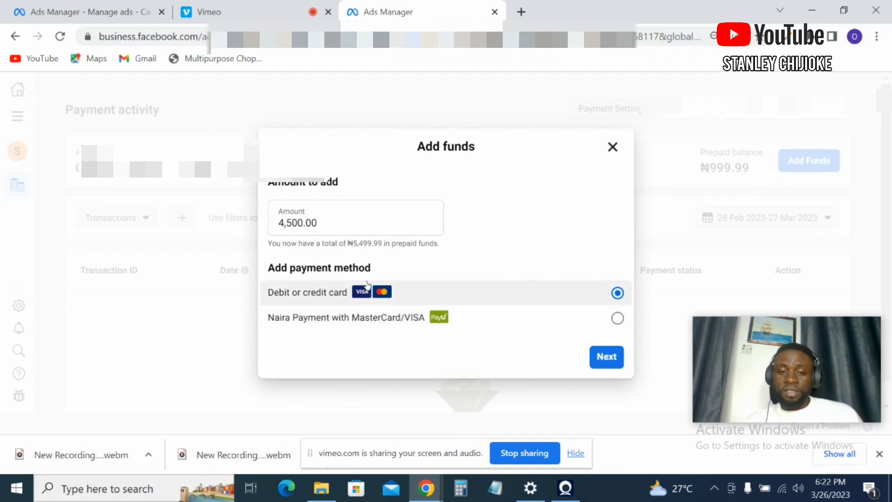
mouse_move(382, 292)
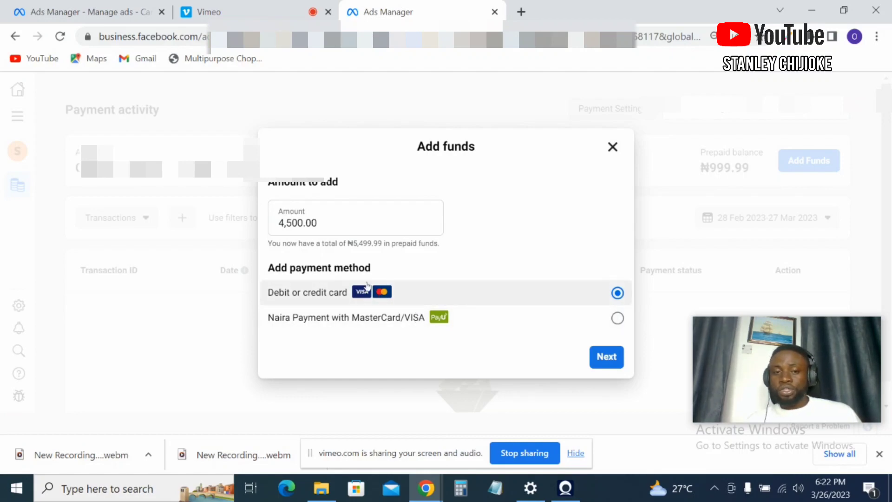
mouse_move(469, 295)
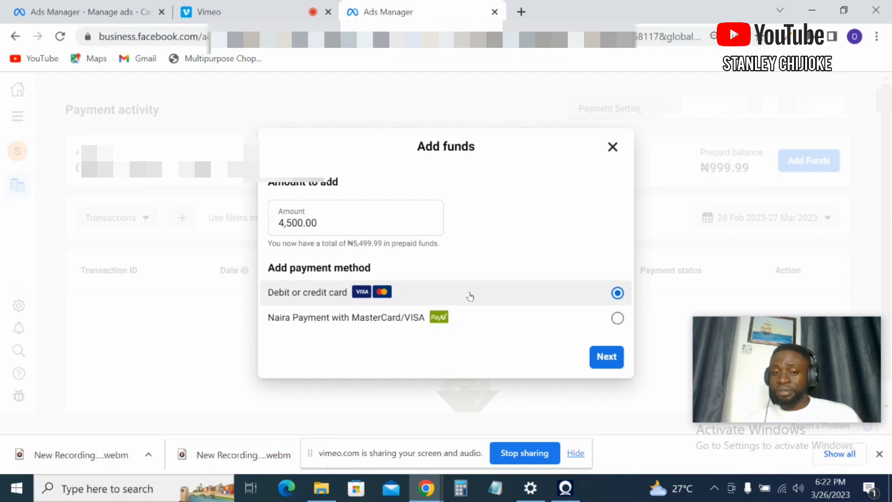
mouse_move(438, 293)
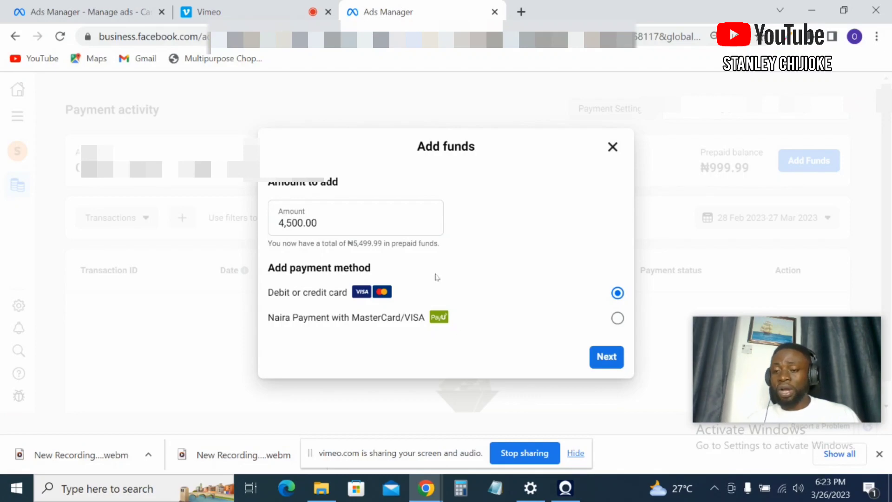
mouse_move(382, 322)
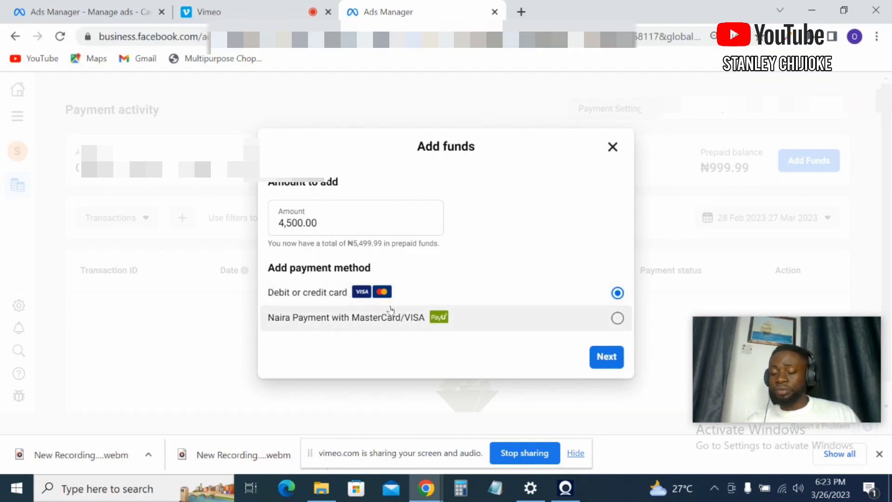
mouse_move(281, 307)
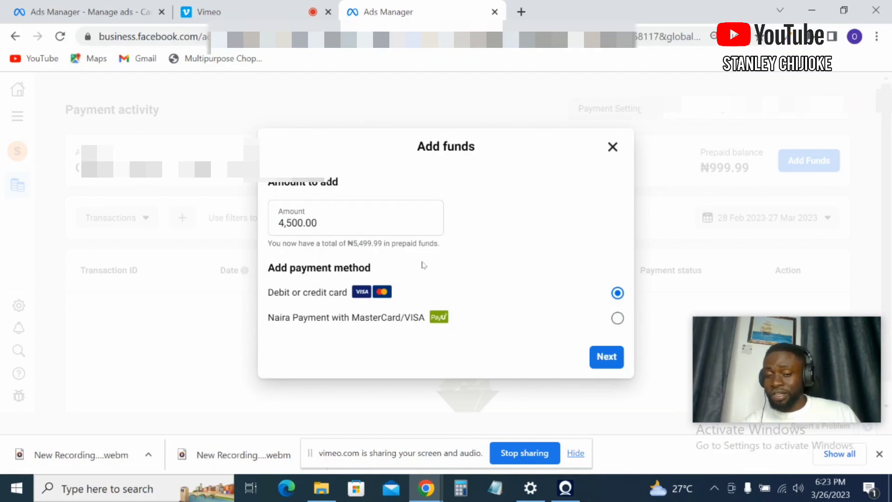
mouse_move(437, 271)
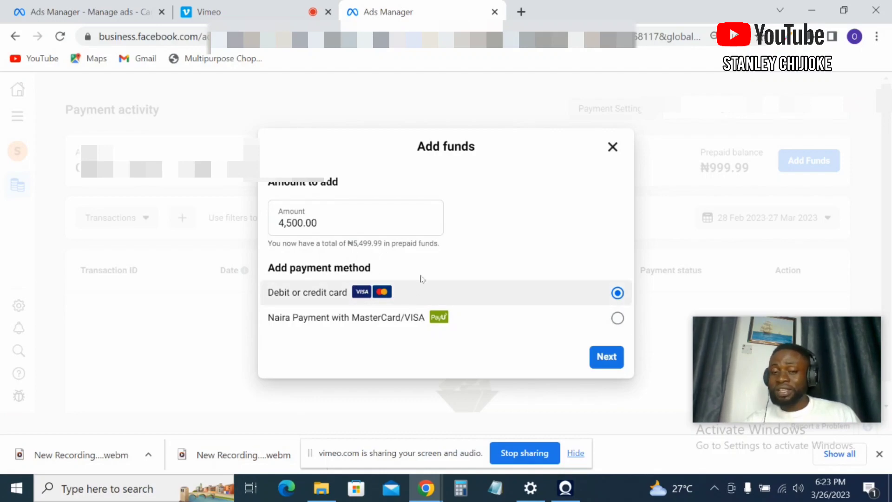
mouse_move(352, 295)
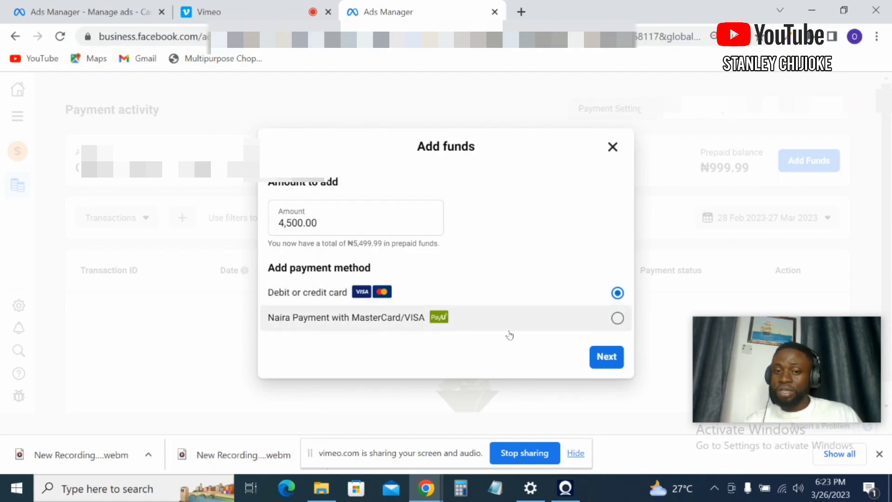
Choose Naira Payment with MasterCard/VISA for ₦4,500 and continue into the PayU window.
click(617, 318)
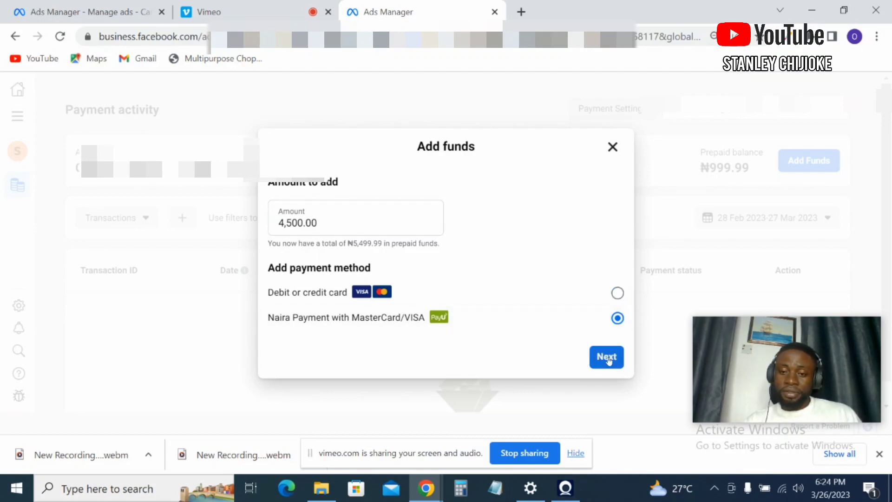
click(606, 357)
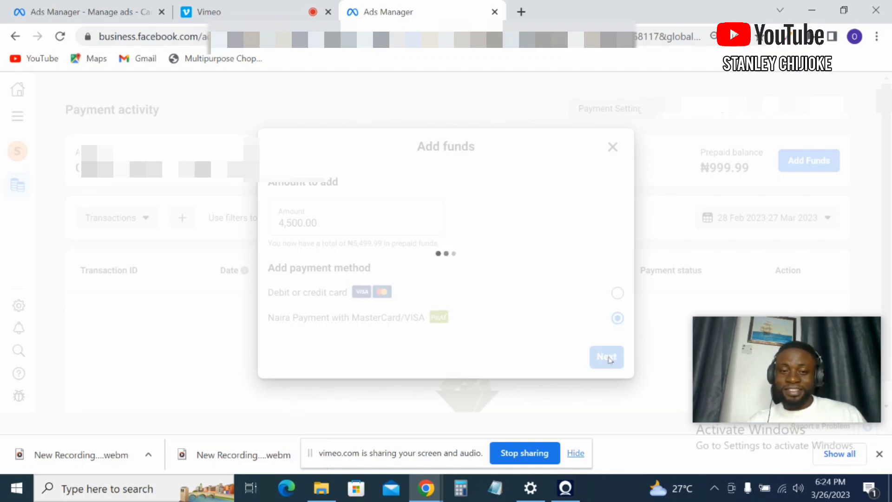
mouse_move(521, 330)
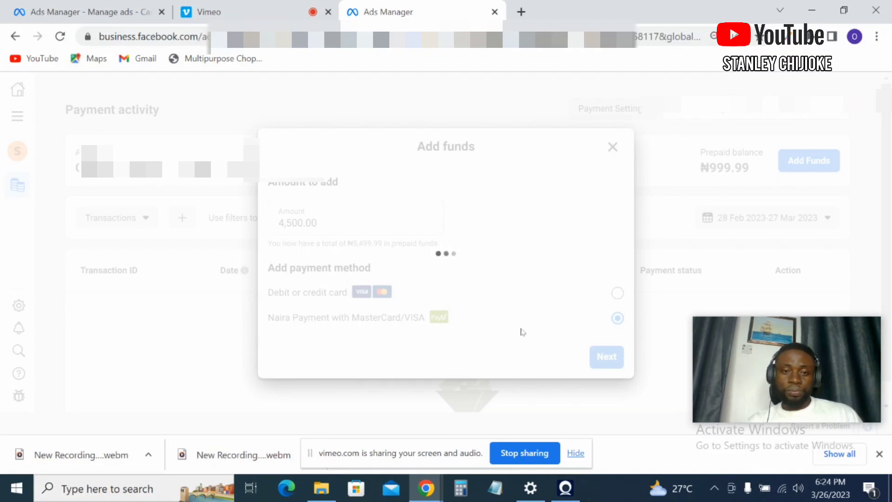
click(606, 356)
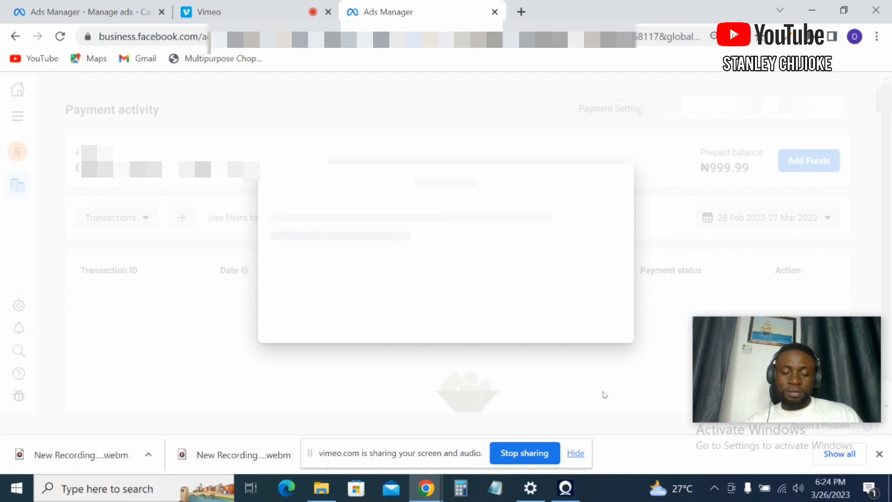
click(807, 160)
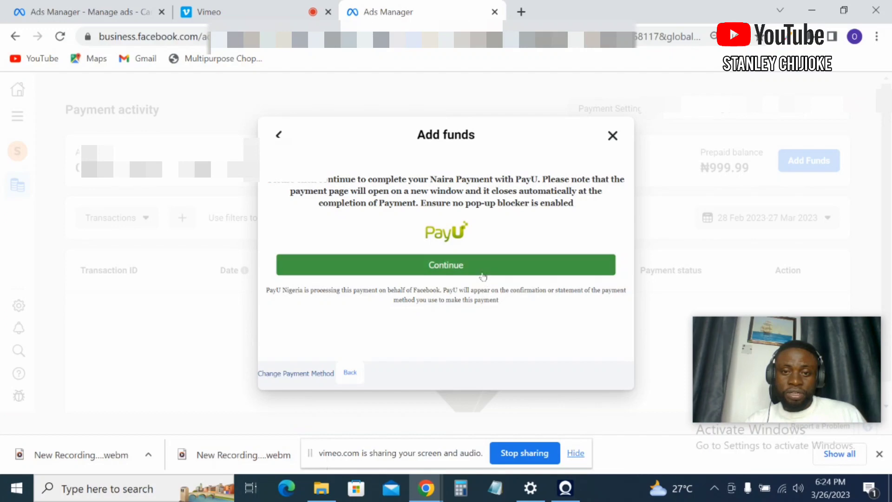
click(445, 265)
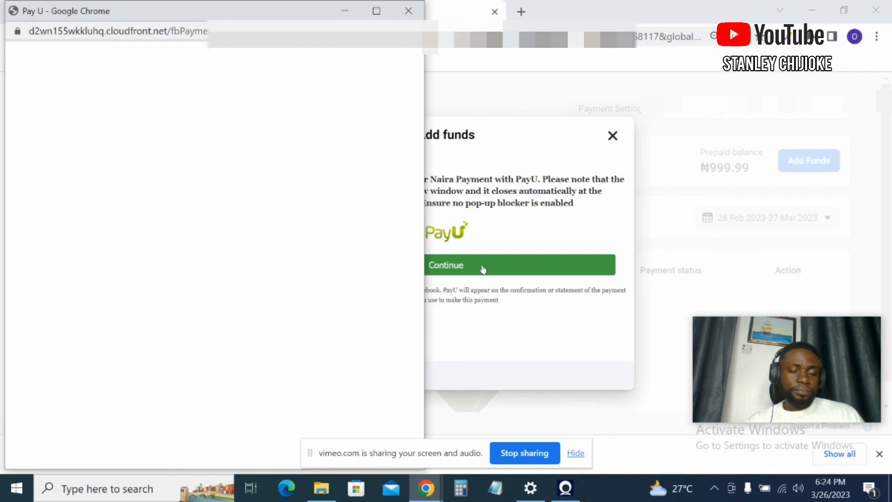
Reach the PayU card form for the NGN4500.00 Facebook Ads payment.
click(446, 265)
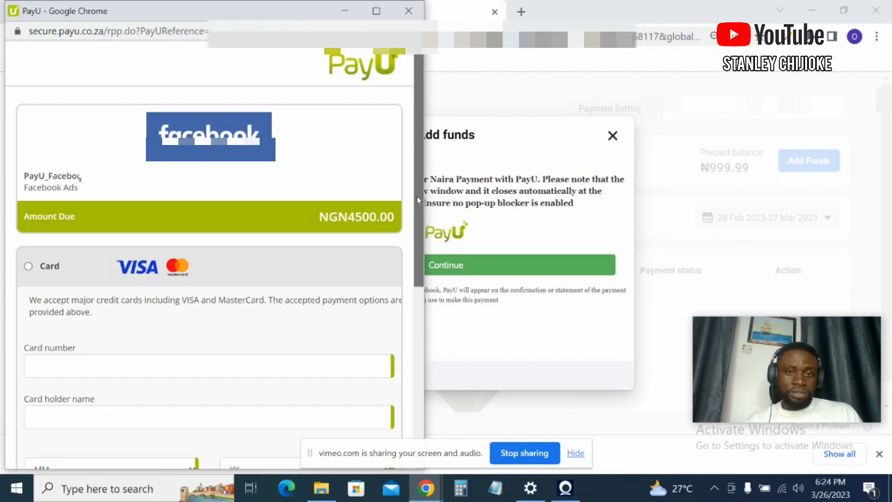
scroll(down, 3)
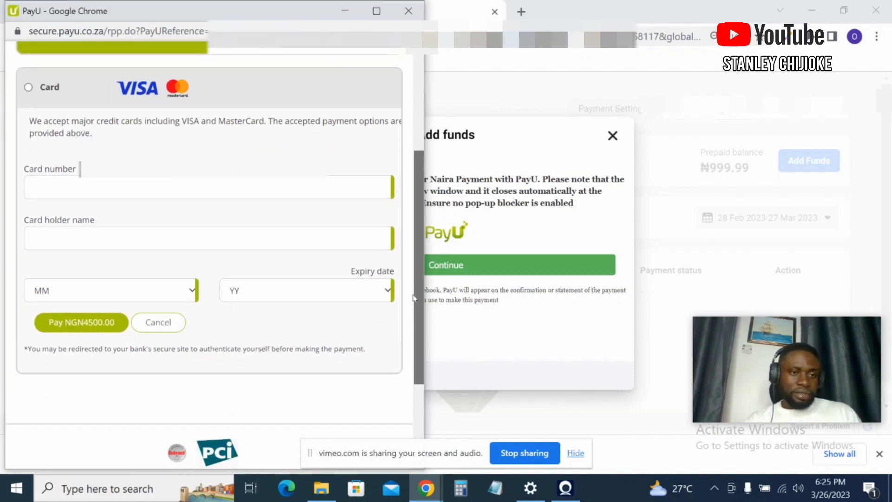
scroll(down, 3)
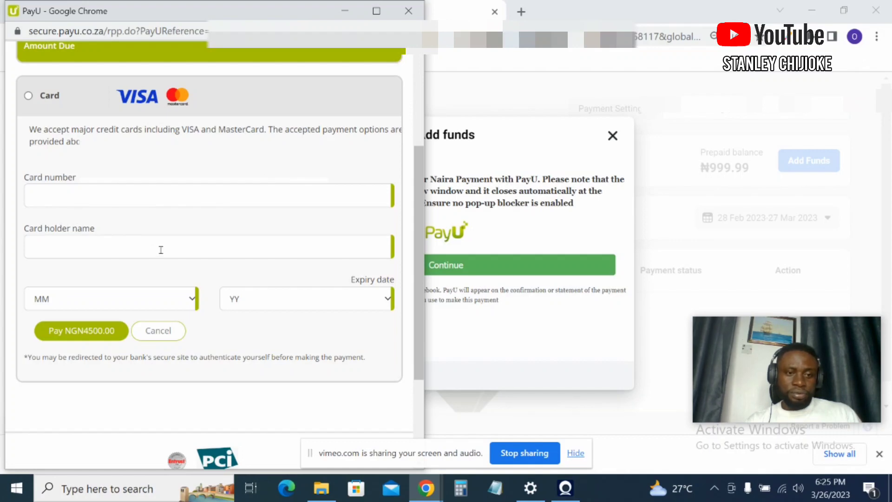
mouse_move(113, 325)
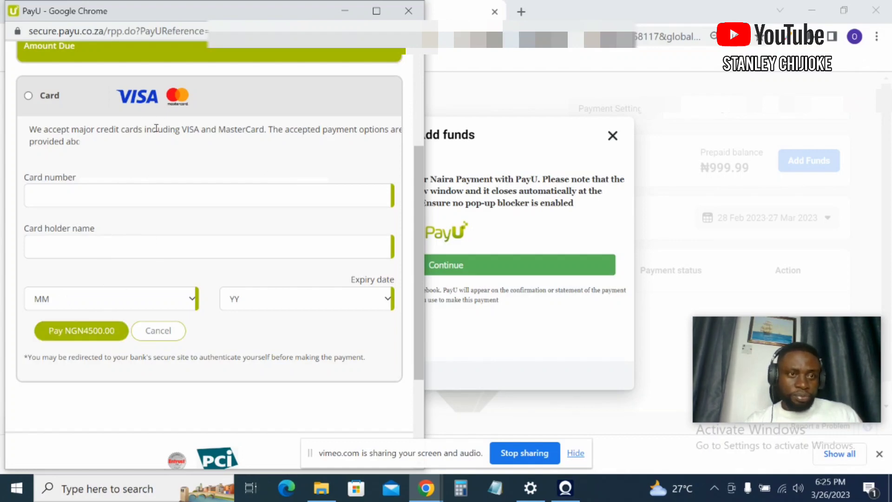
mouse_move(176, 225)
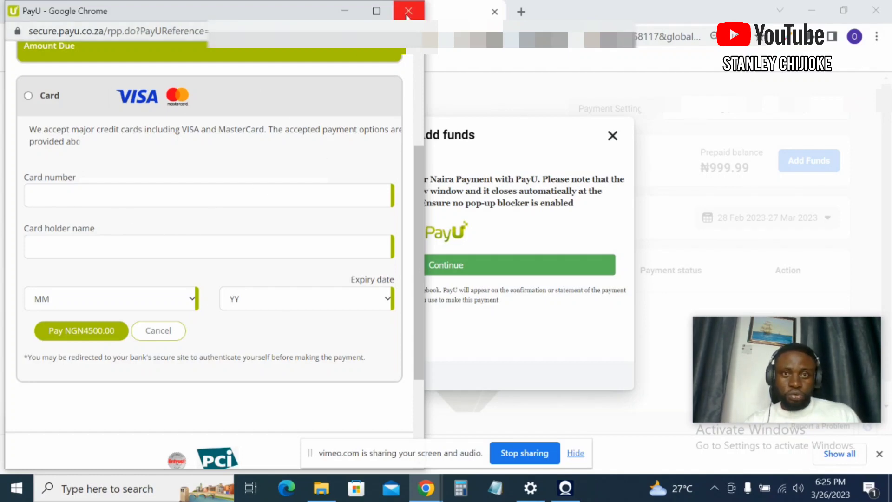
Abandon the ₦4,500 PayU payment and restart the Add Funds flow.
click(408, 11)
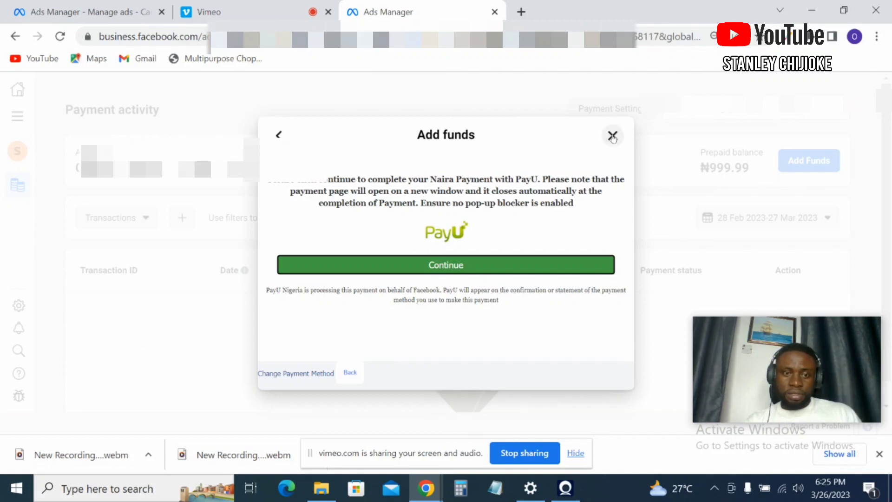
mouse_move(341, 371)
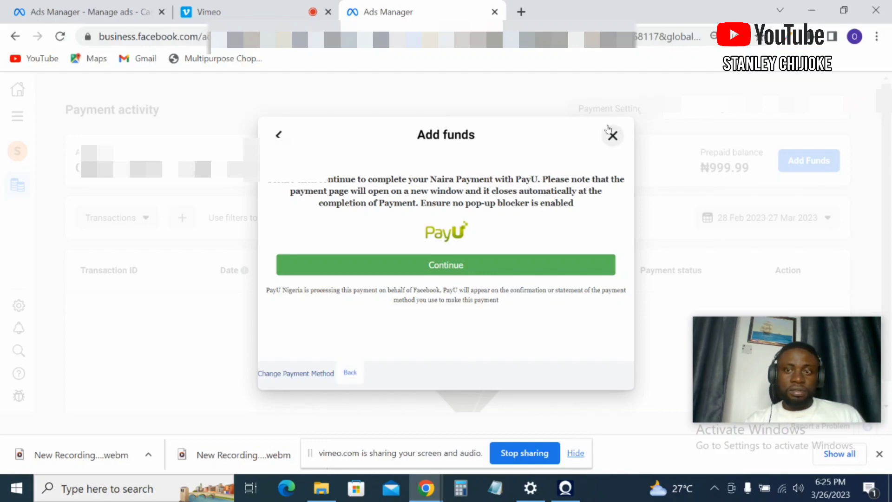
mouse_move(612, 136)
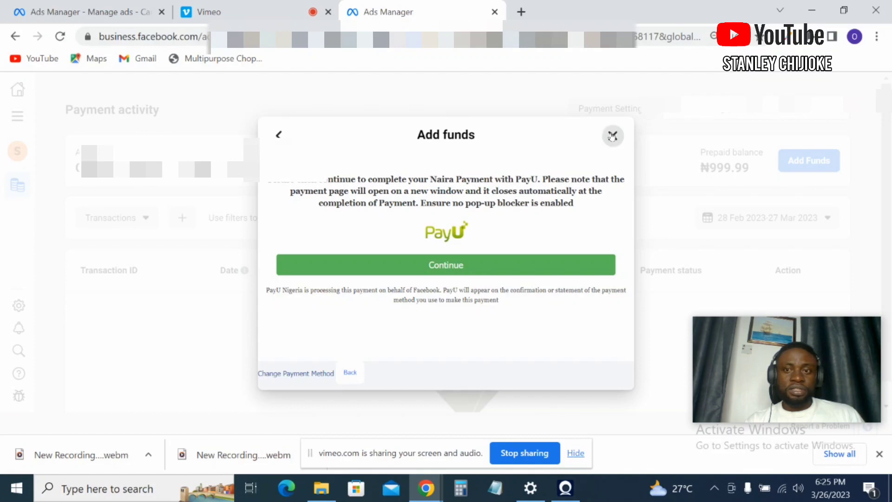
click(612, 136)
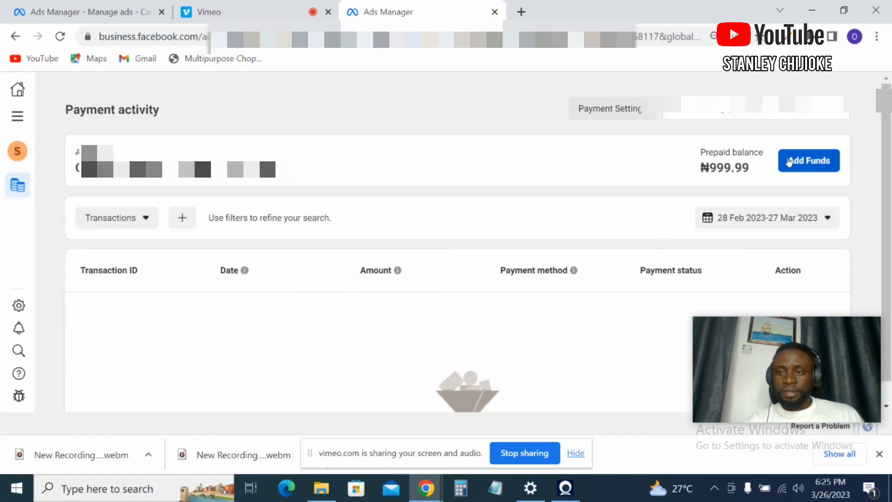
click(809, 160)
text(1000)
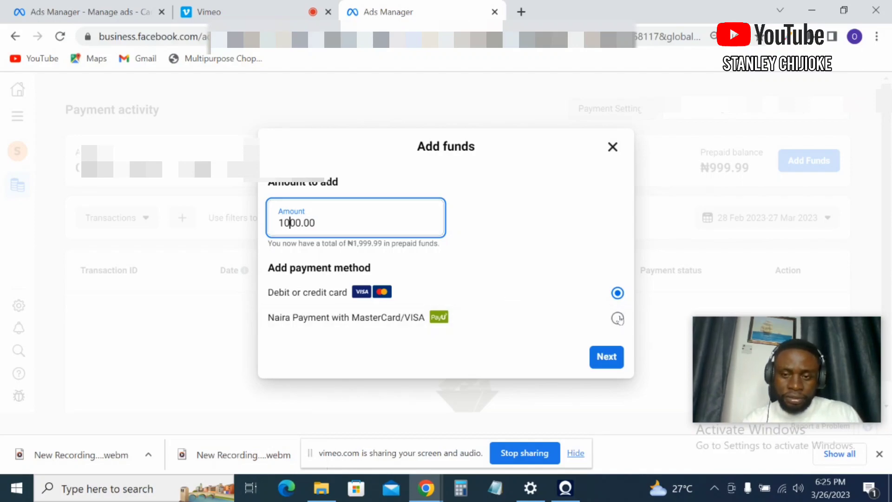
Set up a ₦1,000 Naira Payment via PayU and proceed to the continue step.
click(617, 318)
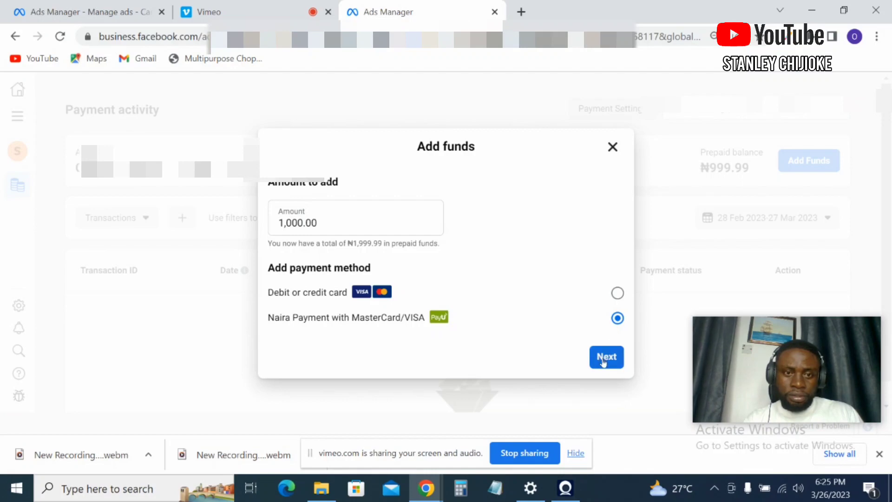
click(606, 357)
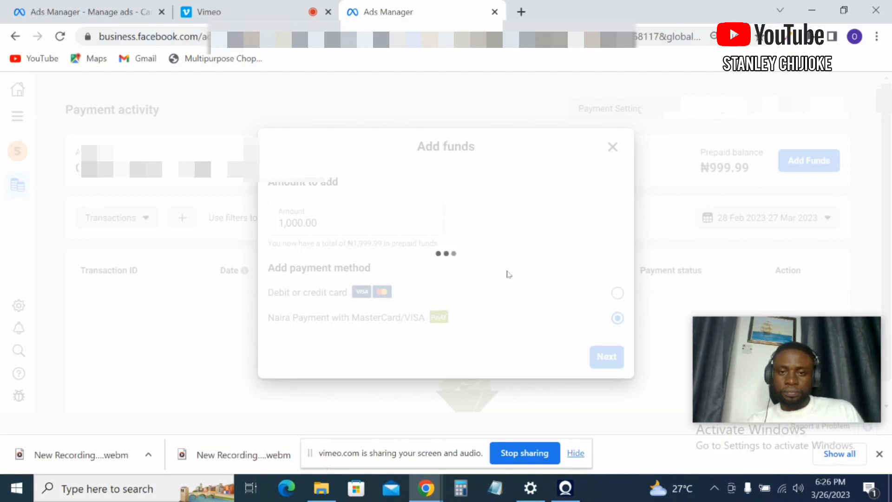
click(606, 357)
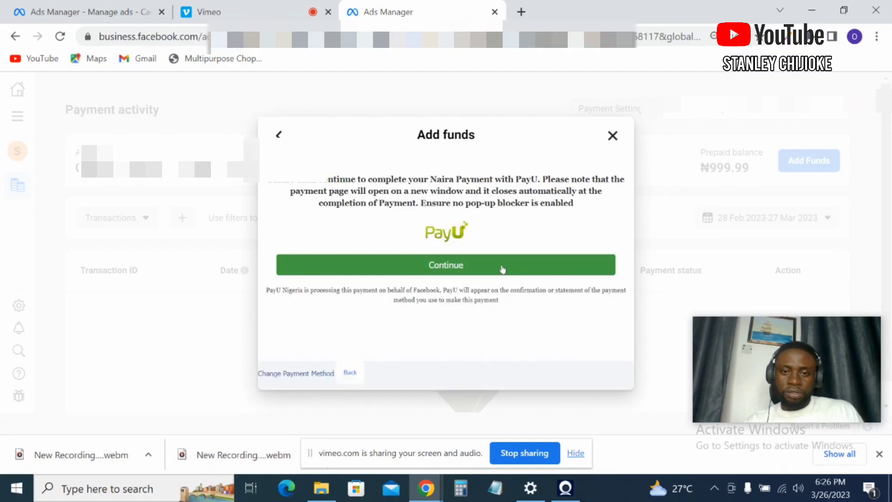
Continue into the PayU checkout showing NGN1000.00 due to Facebook Ads.
click(445, 264)
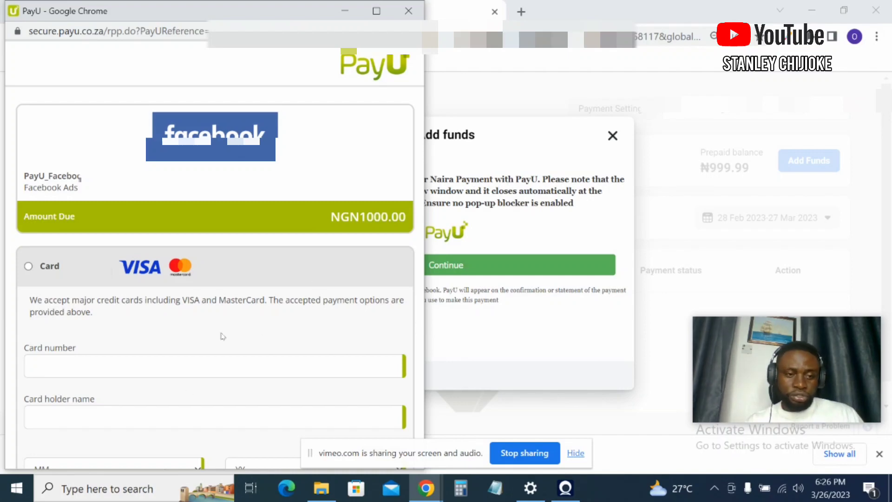
mouse_move(183, 406)
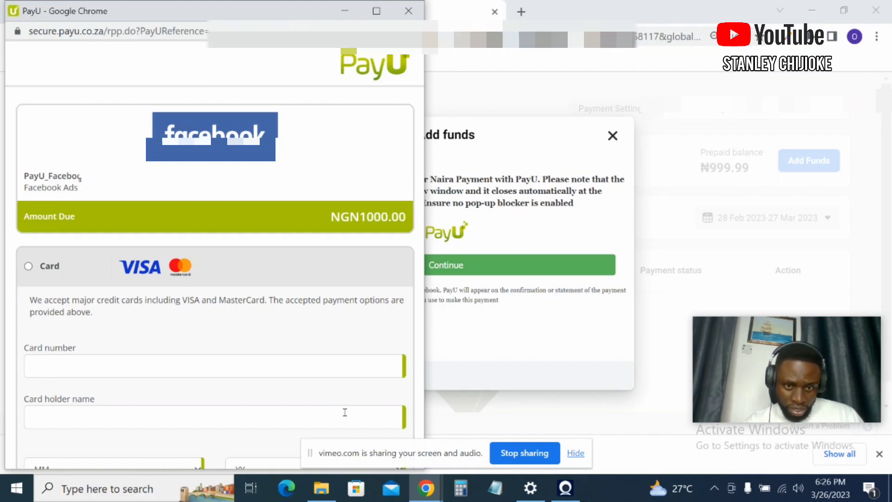
click(215, 417)
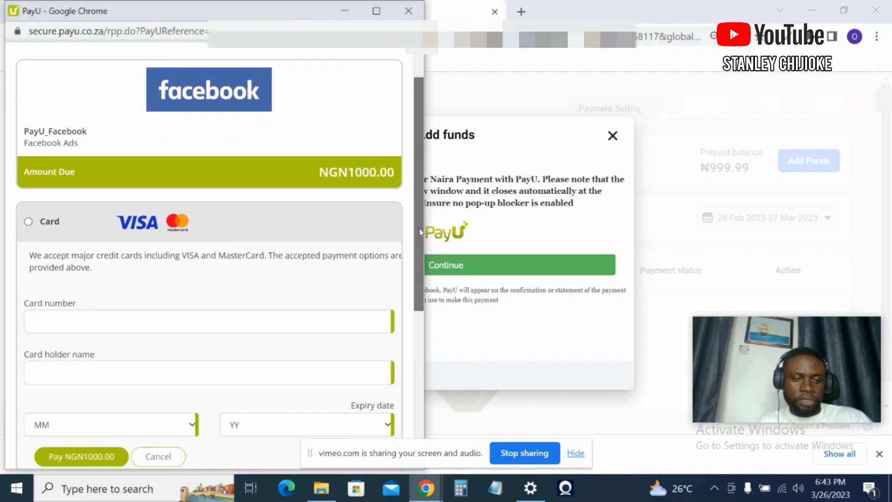
Enter the card number and set the expiry date to 11/2024.
scroll(down, 3)
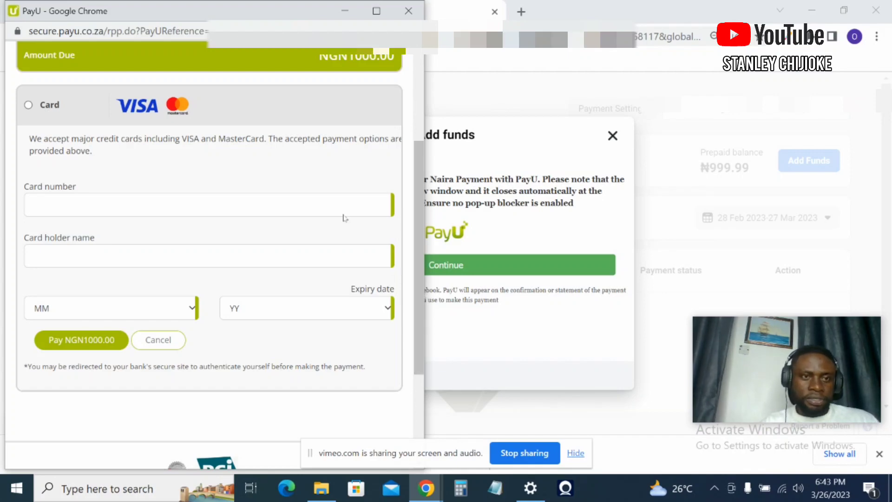
click(207, 204)
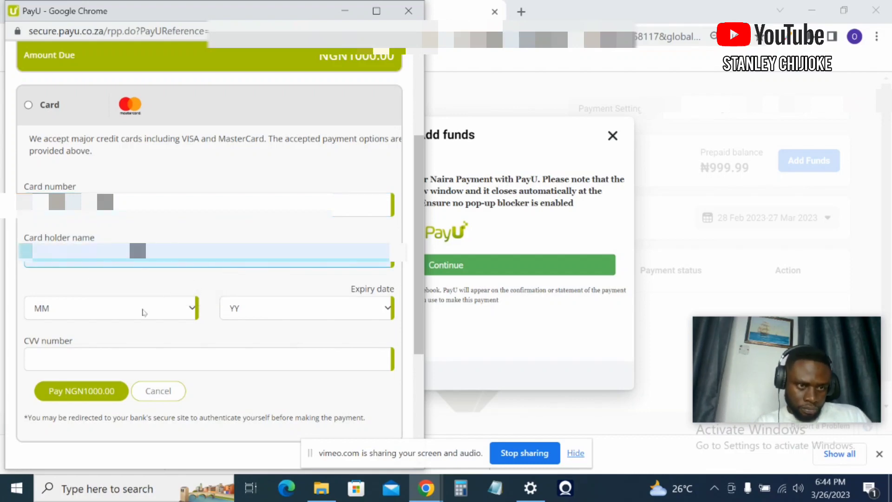
click(111, 307)
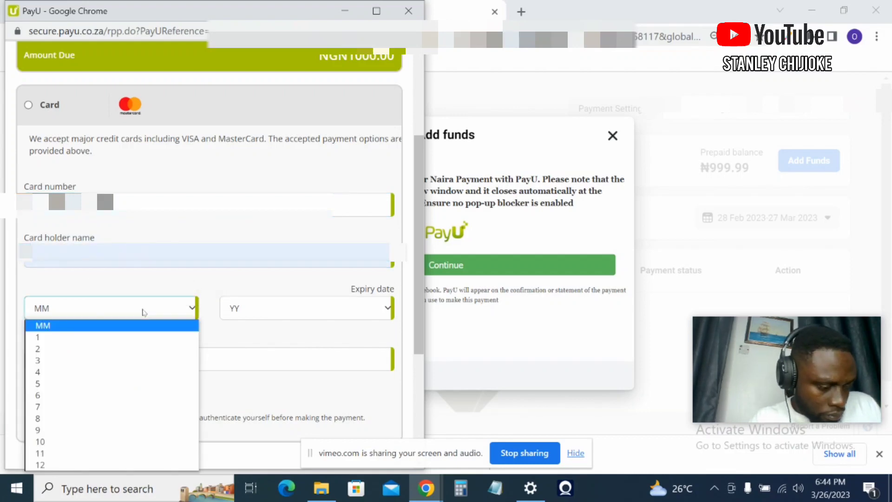
click(40, 442)
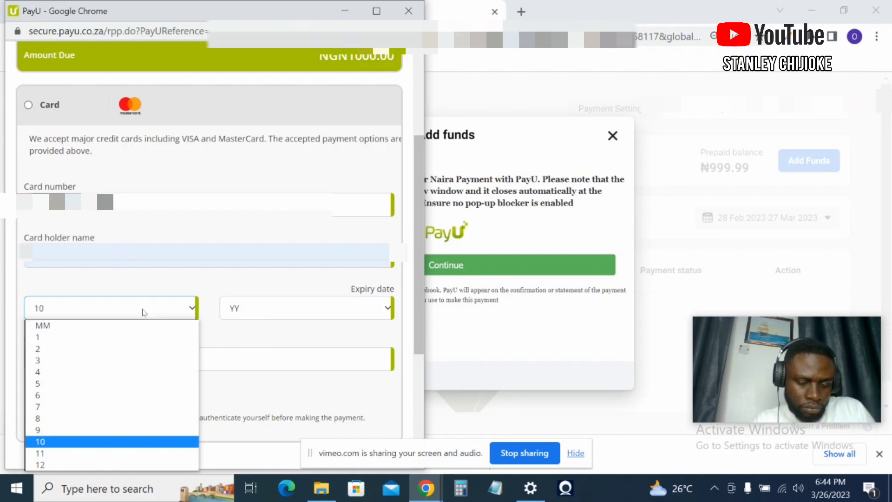
mouse_move(77, 418)
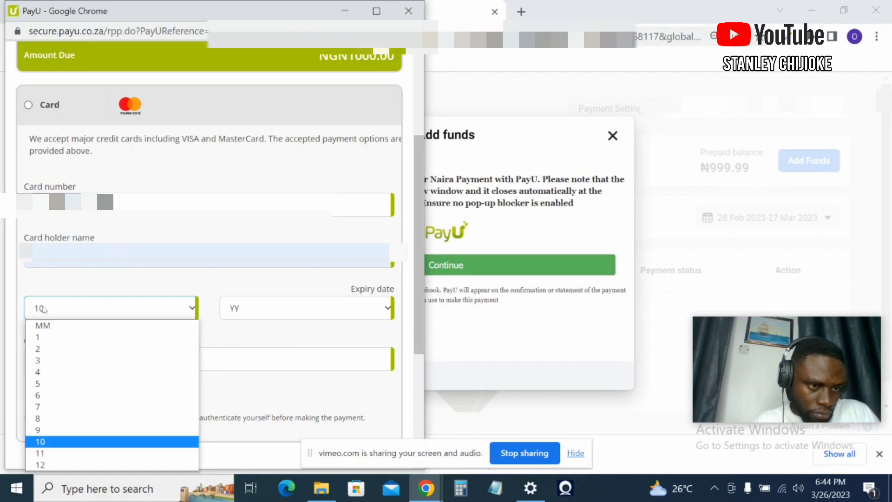
click(40, 442)
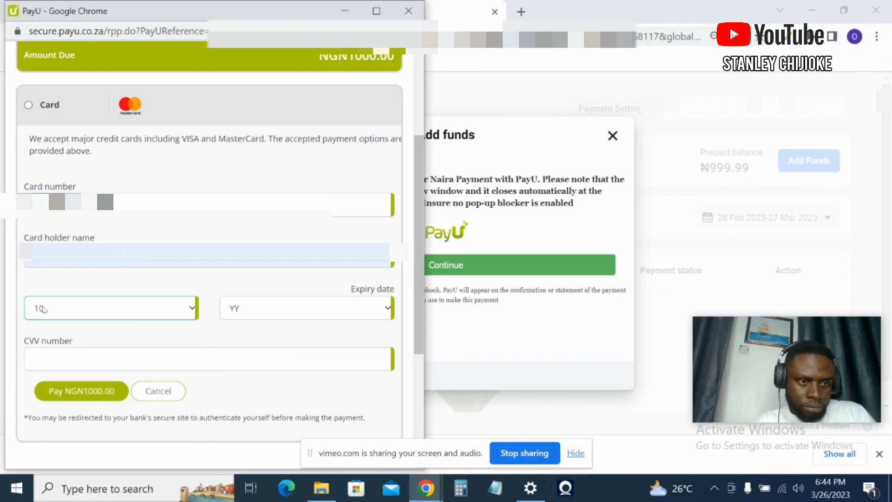
click(110, 308)
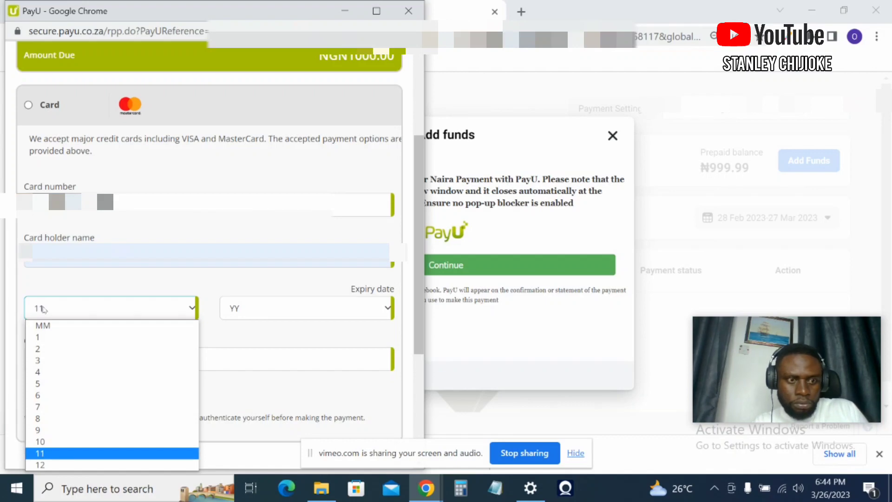
click(305, 307)
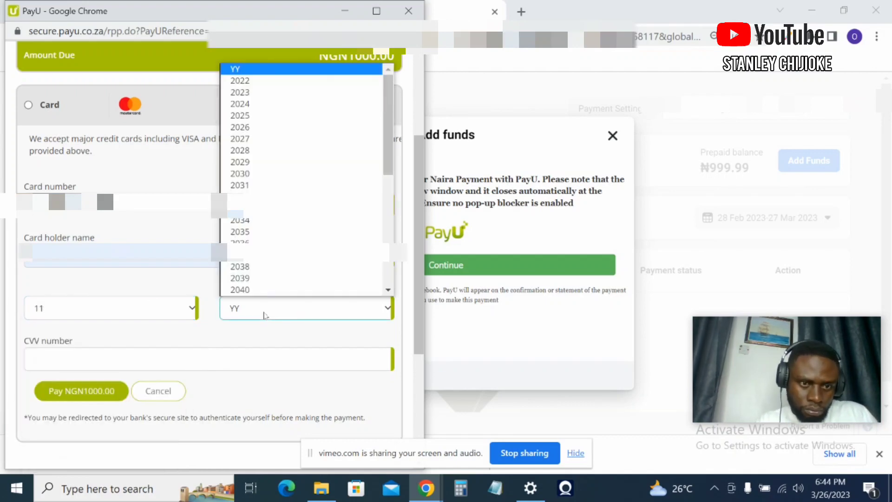
click(240, 80)
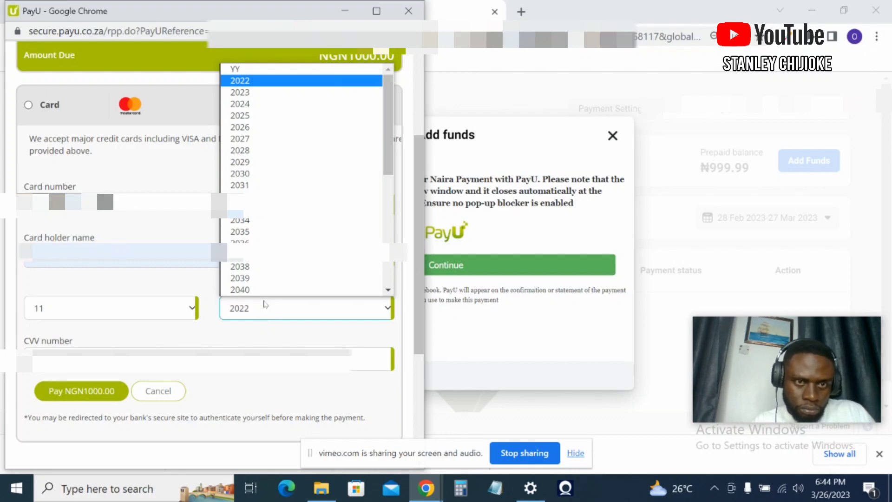
click(239, 103)
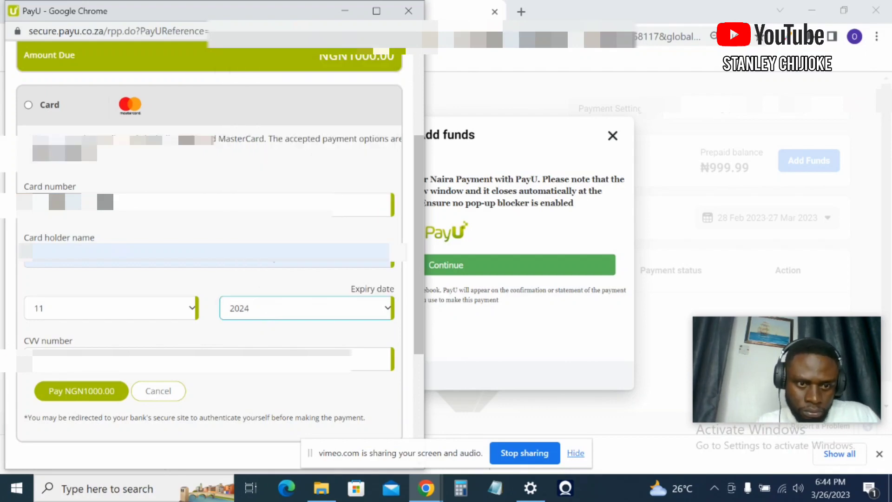
Submit the NGN1000.00 card payment.
scroll(down, 3)
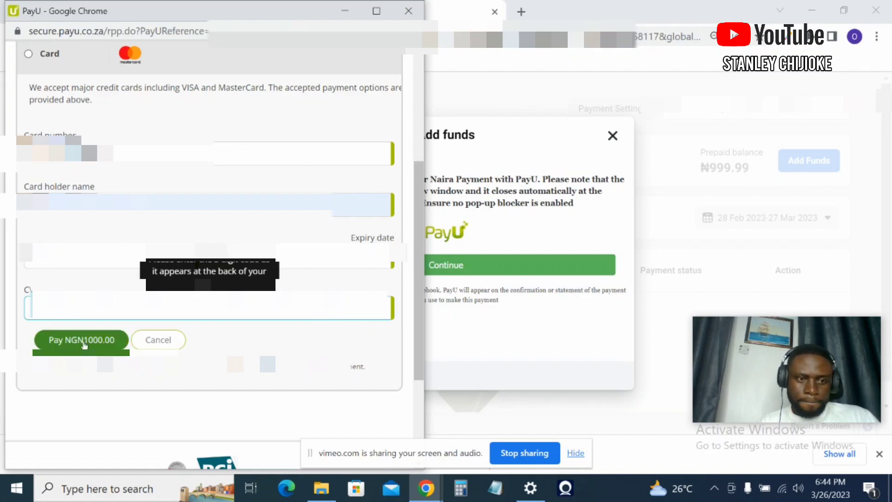
click(81, 340)
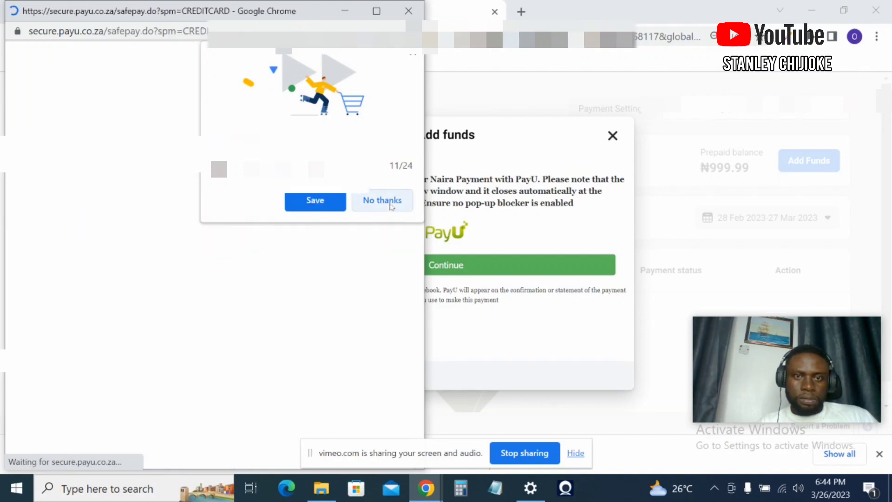
Decline Chrome's save-card prompt and reach the bank authentication page.
click(382, 201)
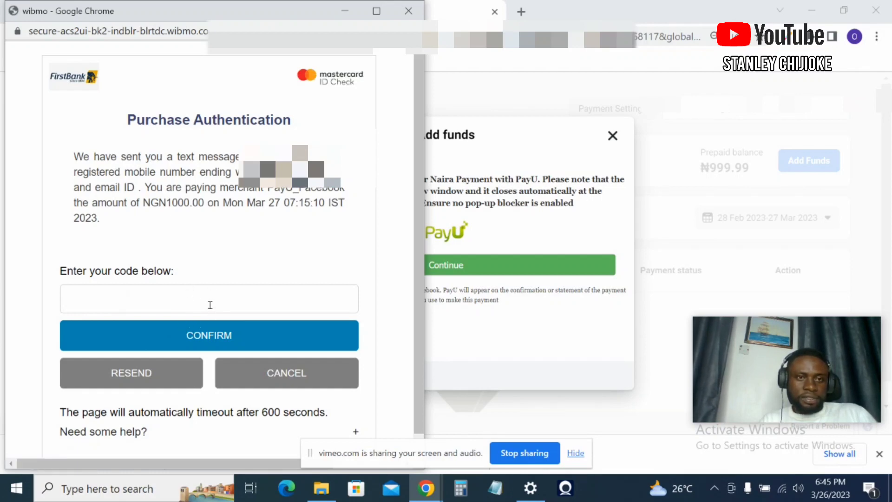
Enter the texted one-time code 12046 and confirm the NGN1000.00 purchase.
click(209, 299)
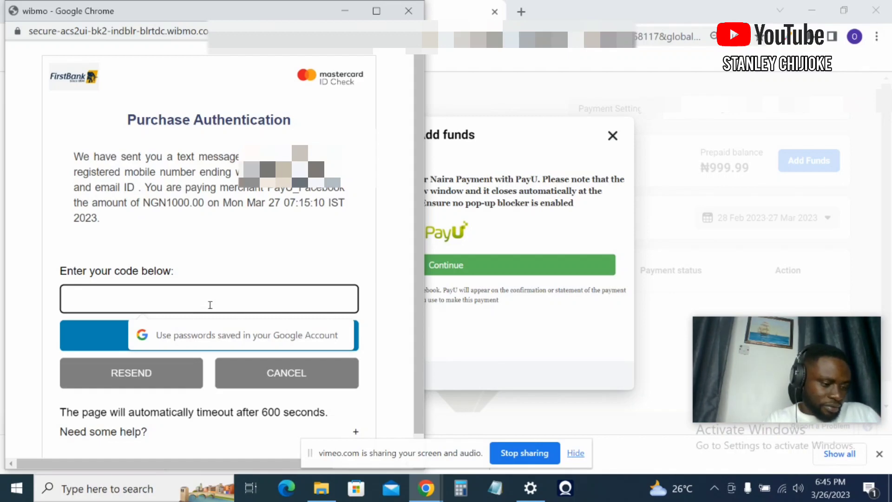
click(209, 299)
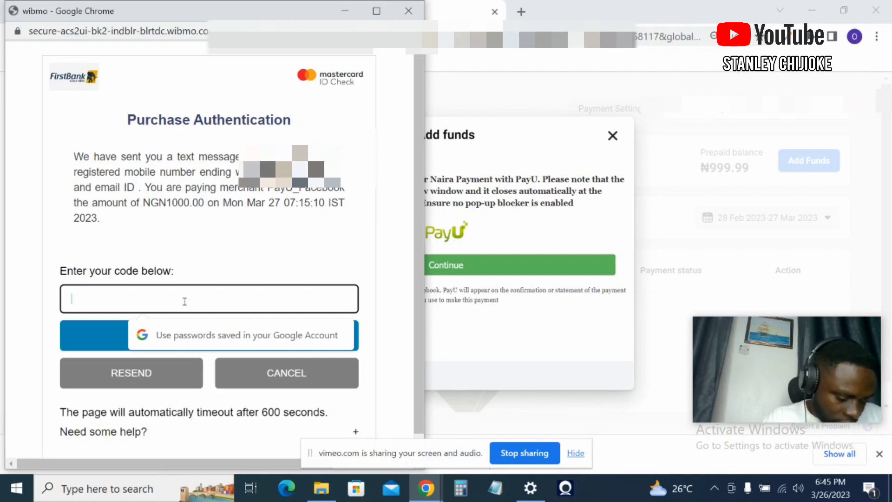
text(1)
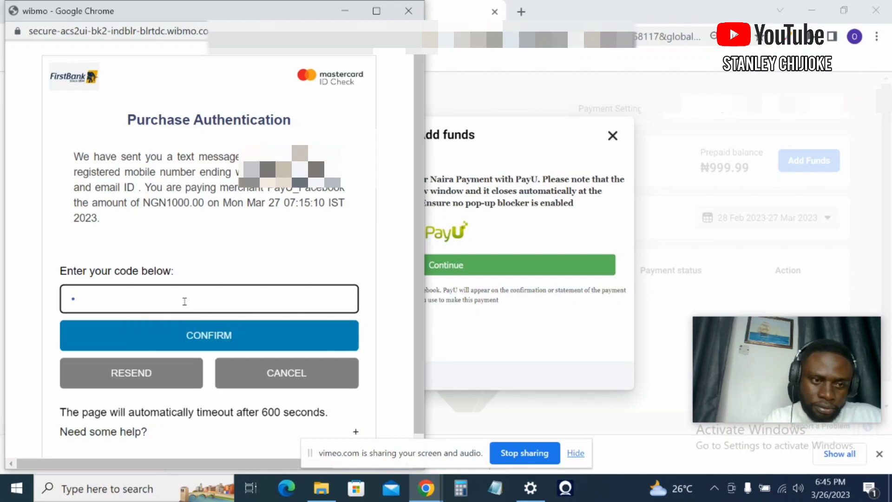
text(2)
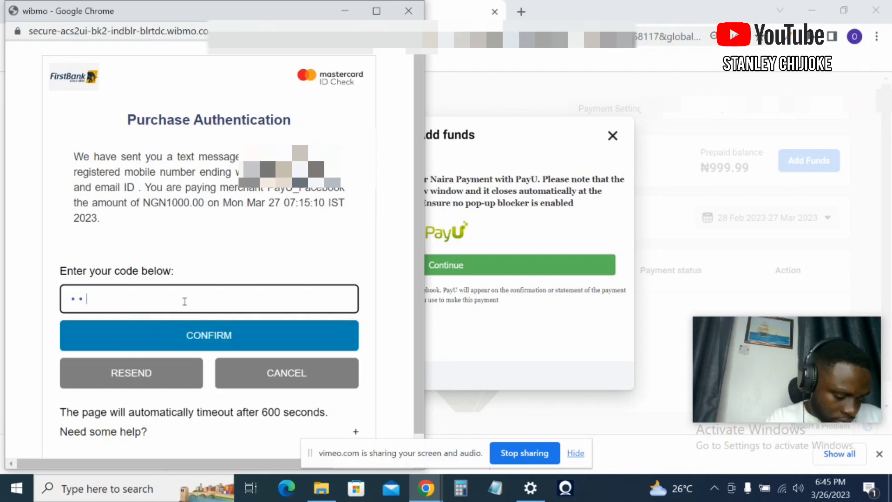
text(0)
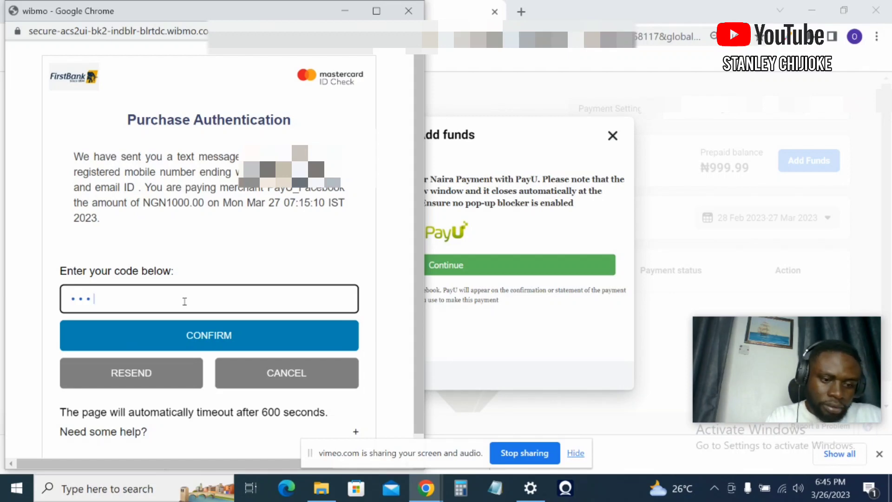
text(4)
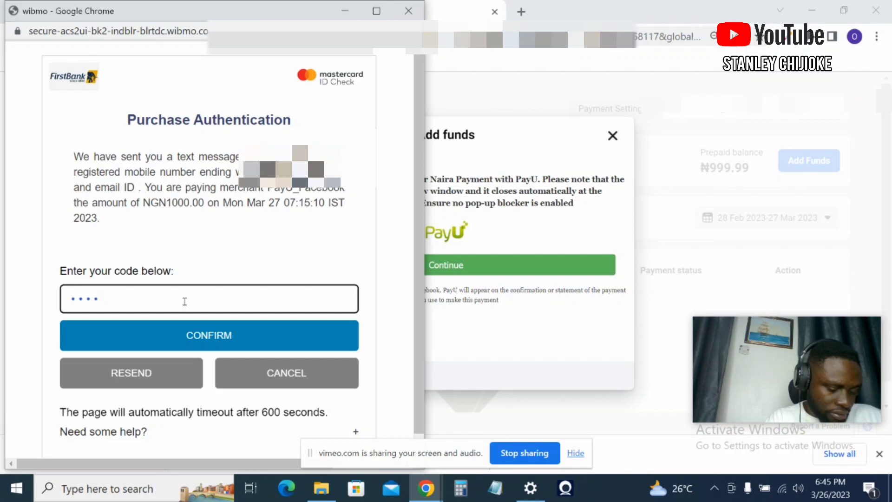
text(6)
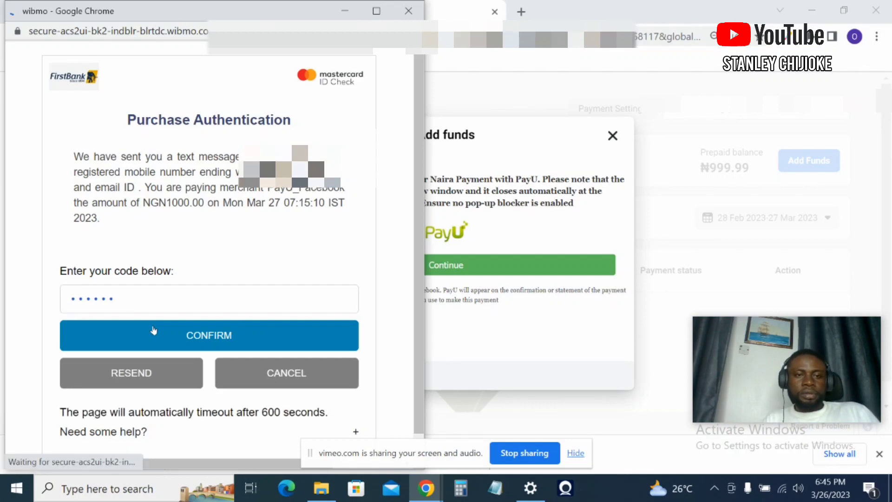
click(209, 336)
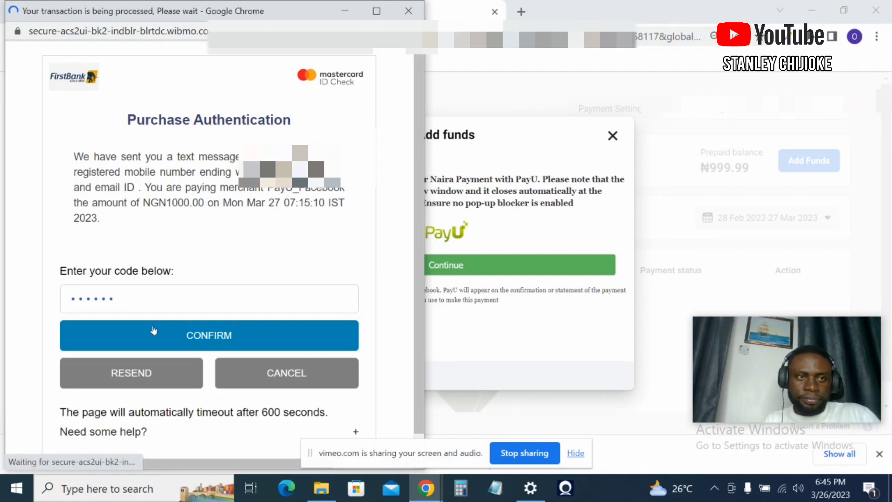
click(210, 335)
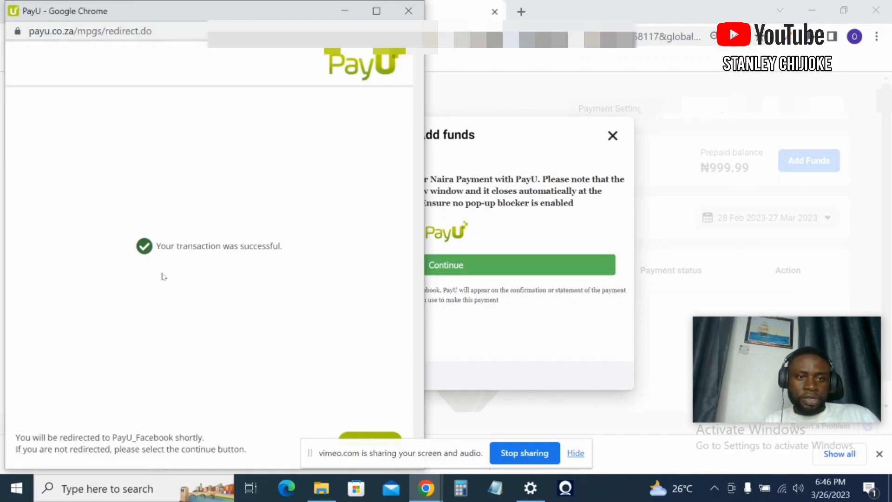
mouse_move(239, 264)
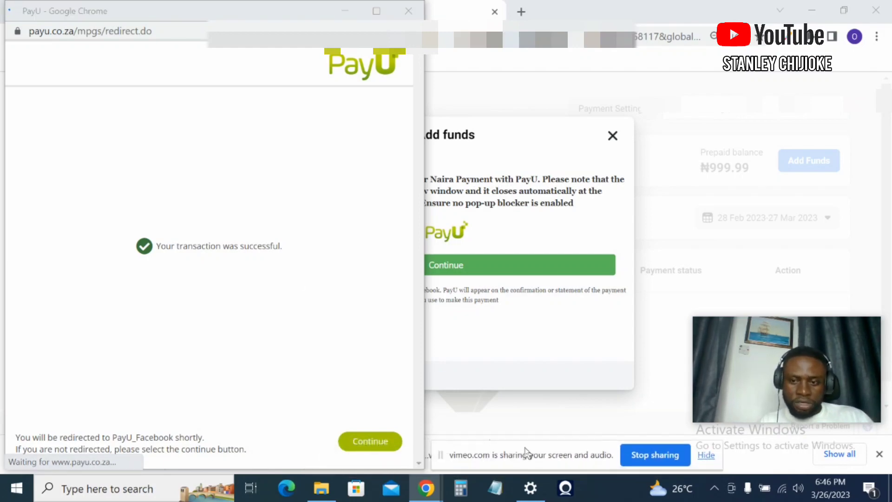
Continue from PayU's success page back to Ads Manager showing ₦1,000.00 added.
click(369, 441)
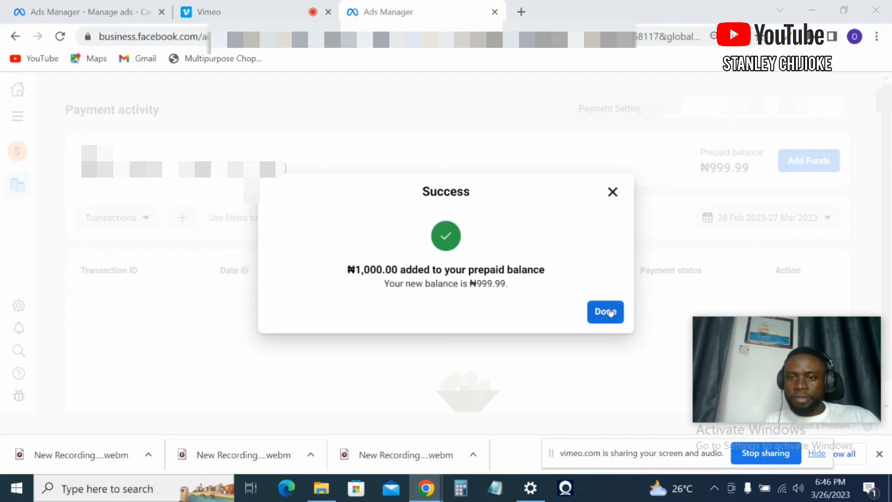
Dismiss the Success dialog, revealing the ₦2,000.00 prepaid balance and Funded ₦1,000.00 manual payment.
click(605, 312)
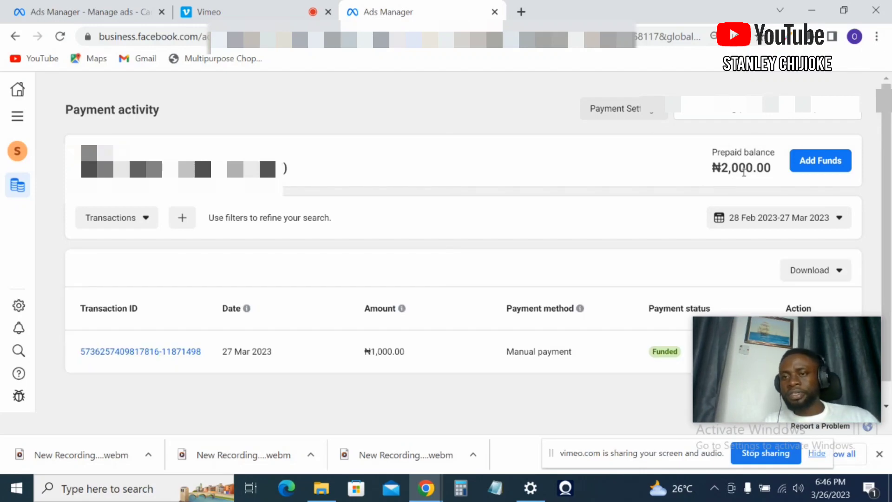
mouse_move(684, 224)
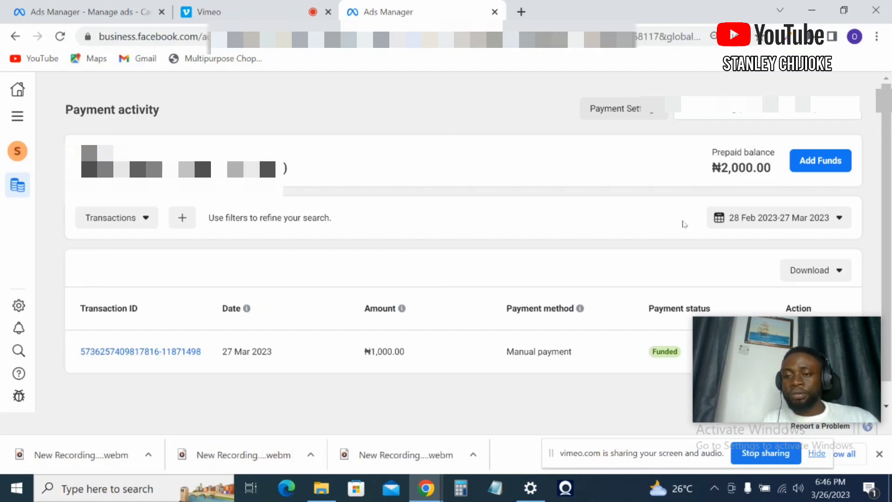